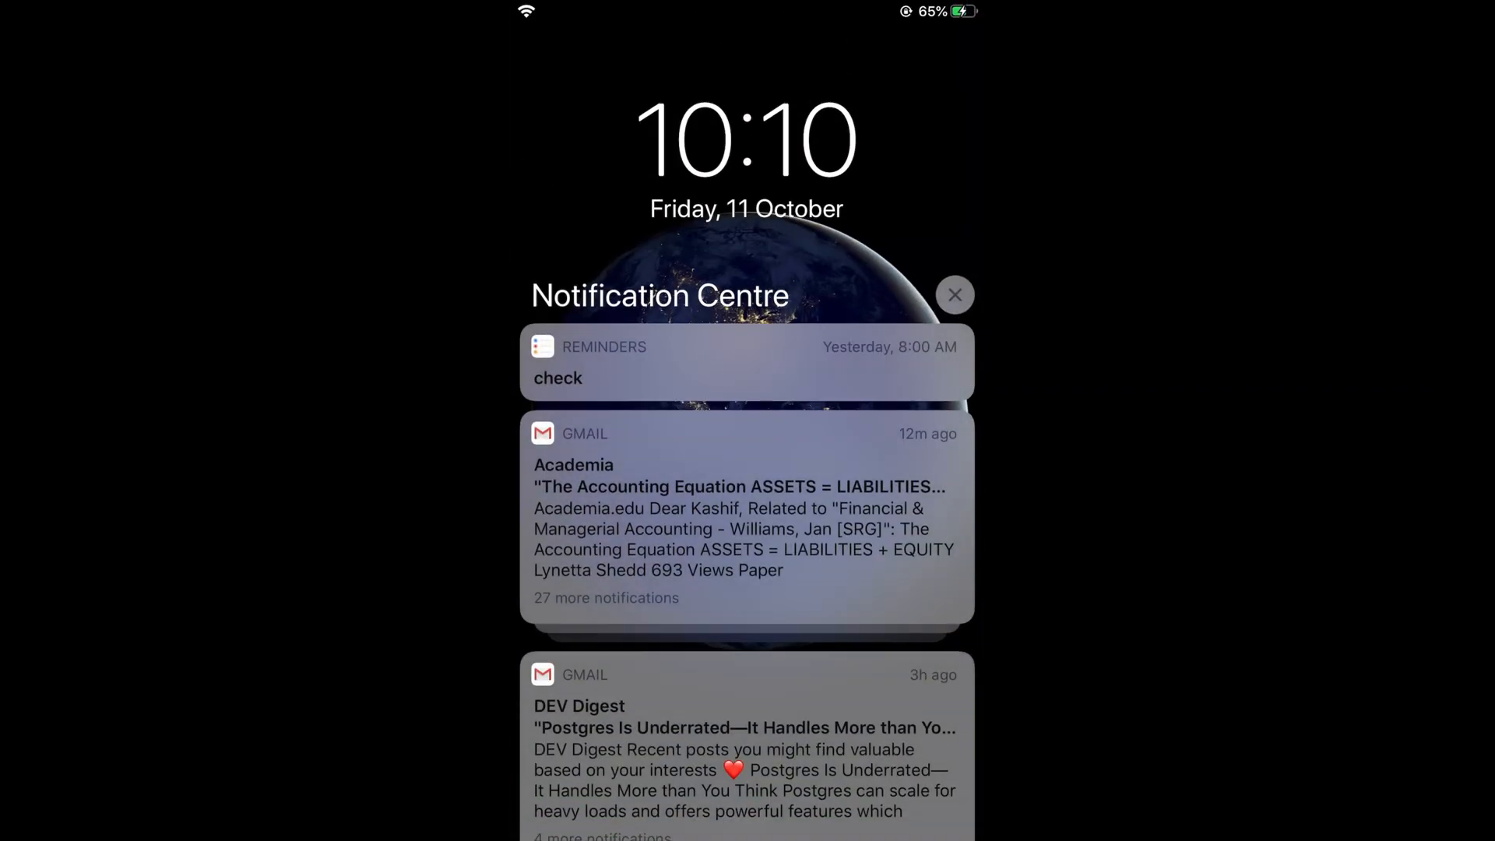
Dismiss Notification Centre to reach the Home Screen and get into Settings.
left_click(955, 294)
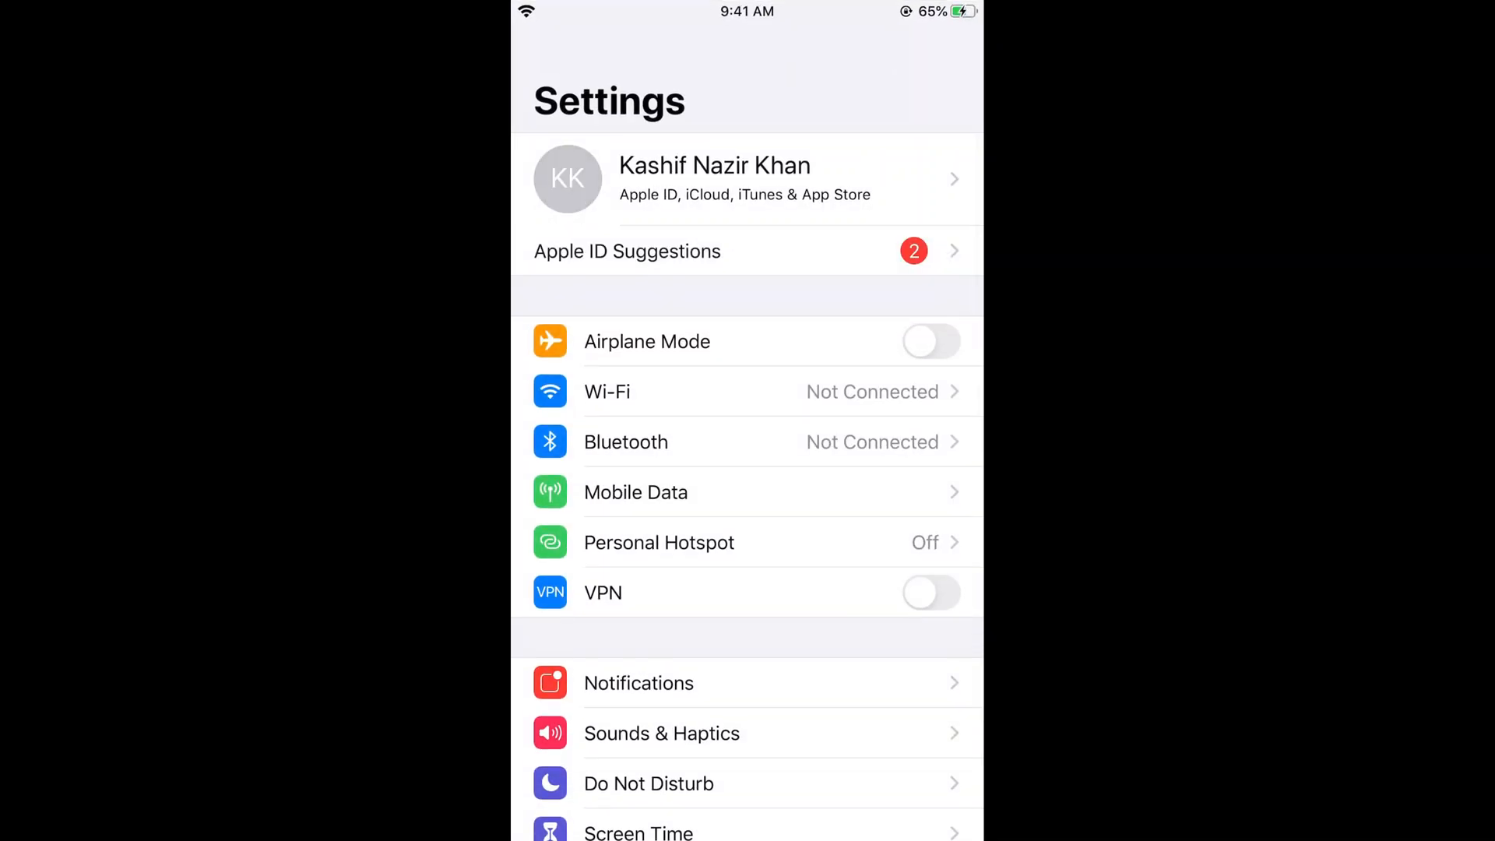
Scroll the Settings list down to reach the Wallpaper entry.
scroll("down", 3)
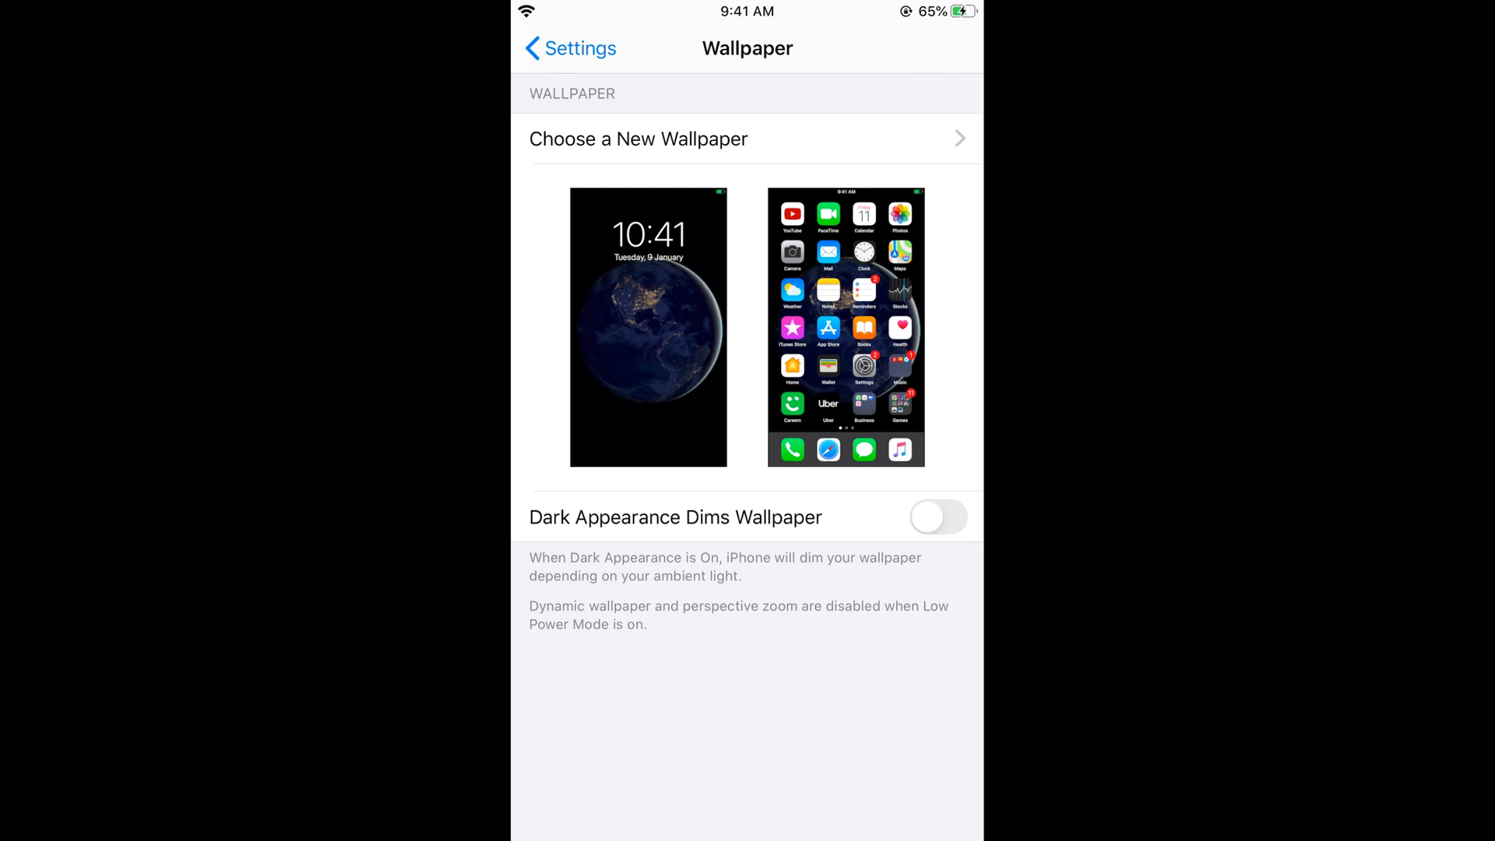
Go to Choose a New Wallpaper to see the Dynamic, Stills, Live and photo galleries.
left_click(639, 139)
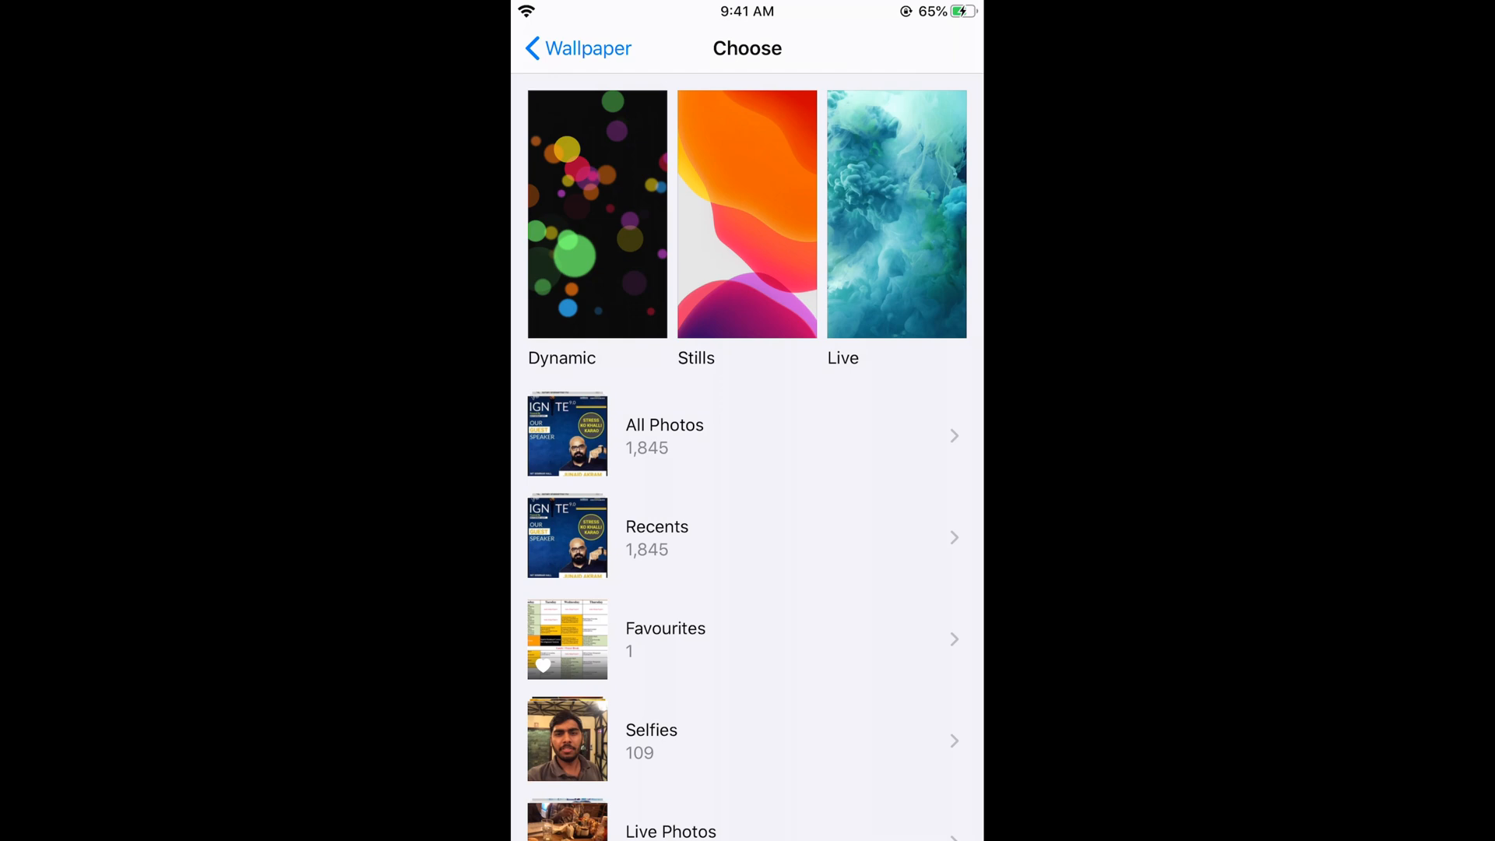
Pick the Earth image from a wallpaper collection and set it for both screens.
left_click(596, 214)
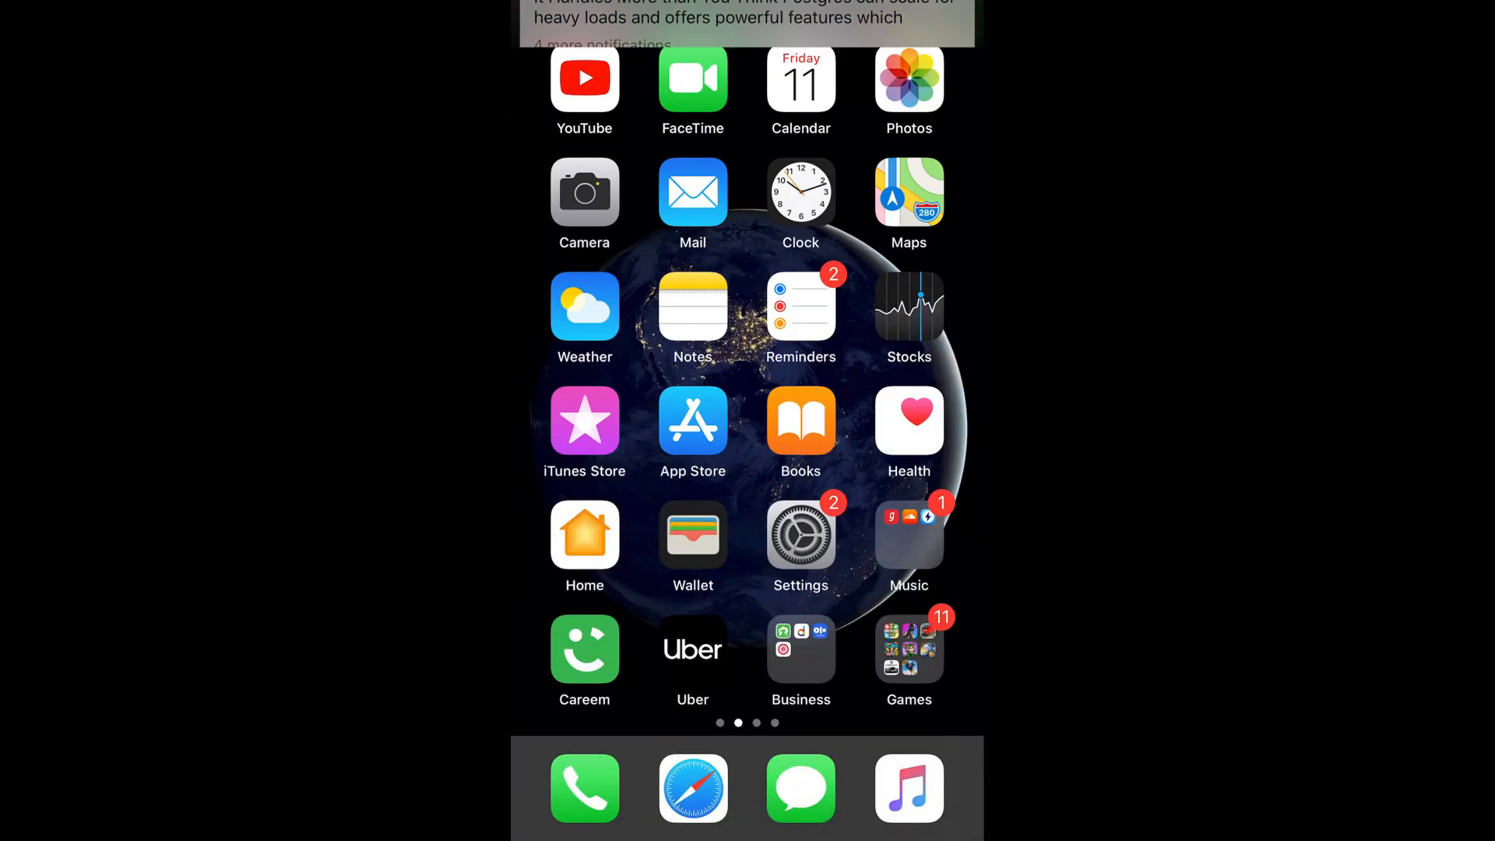
Swipe to the next Home Screen page to view the Earth wallpaper behind the apps.
scroll("left", 3)
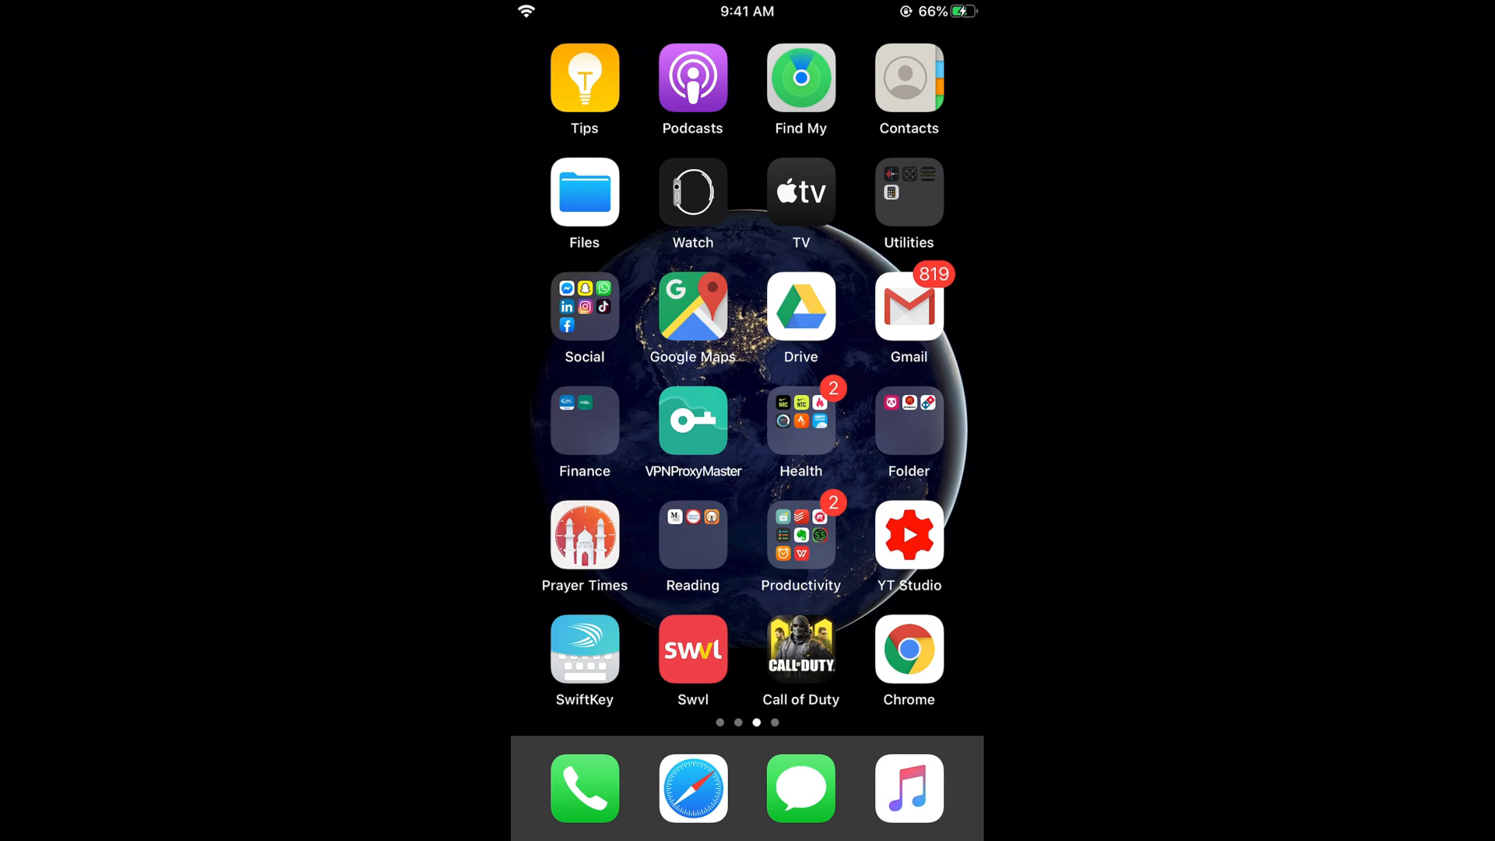